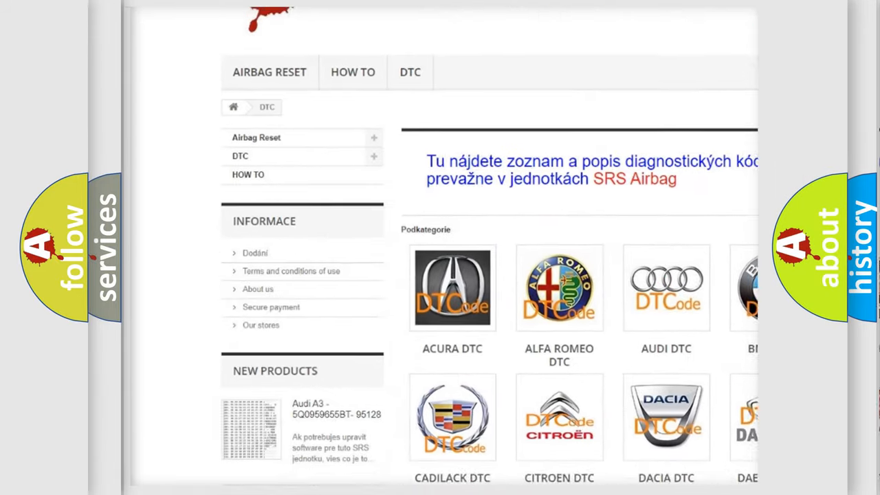
Scroll the DTC catalogue page past the car-make logo grid (Acura, Audi, Cadillac, Dacia)
{"action": "scroll", "scroll_direction": "down", "scroll_amount": 3}
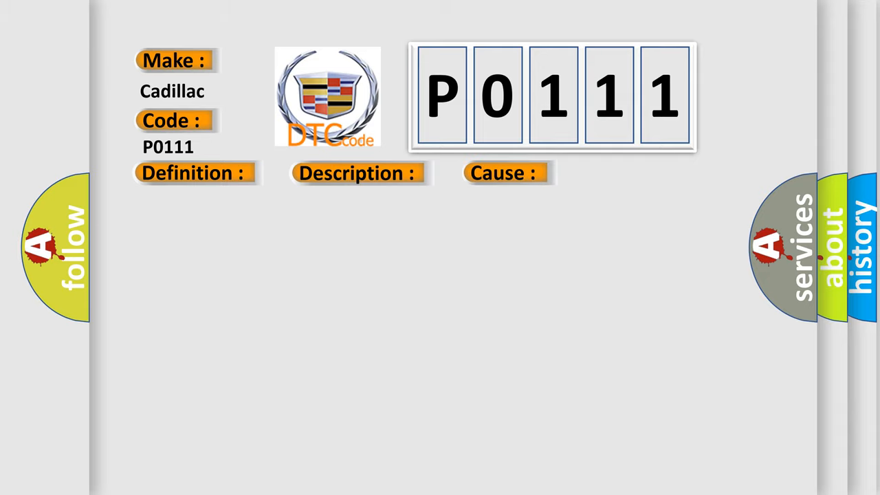
Reveal the P0111 causes: open or grounded IAT circuit, faulty IAT sensor, failed PCM
{"action": "left_click", "coordinate": [505, 172]}
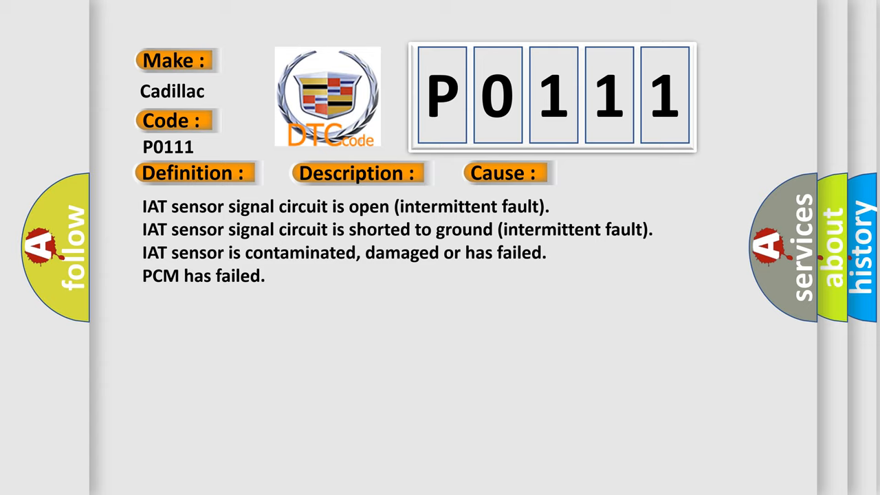